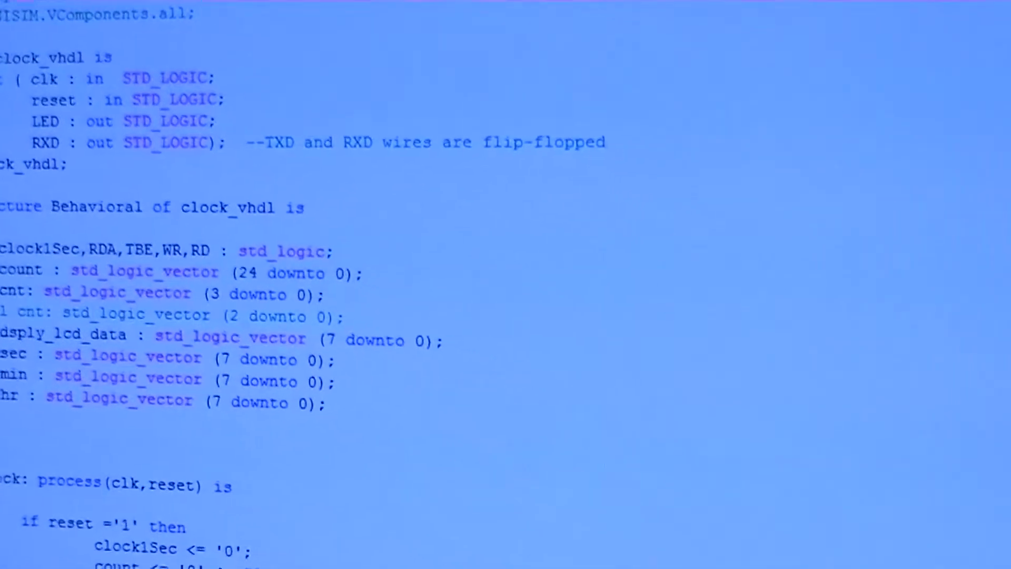
scroll("down", 3)
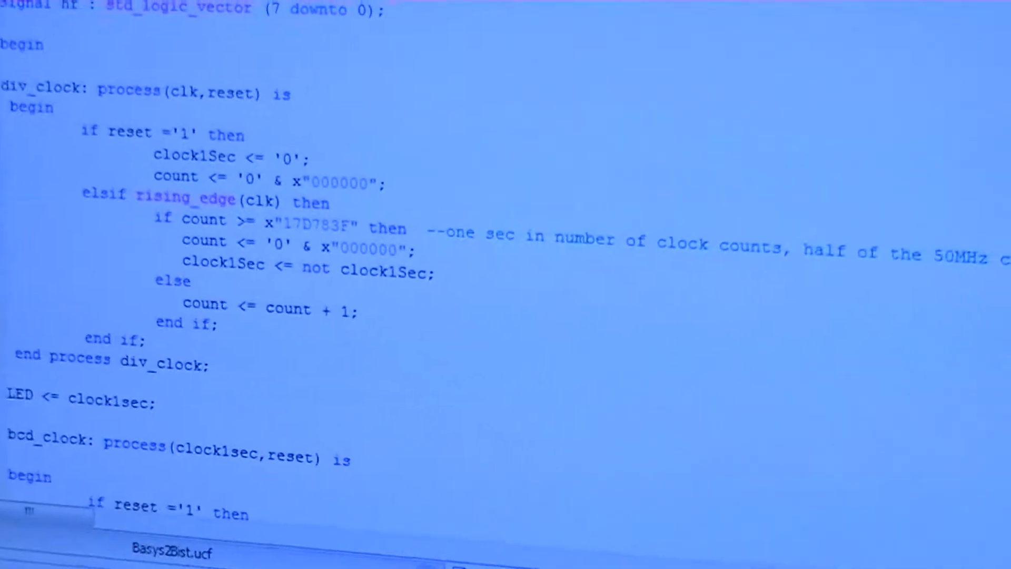
scroll("down", 3)
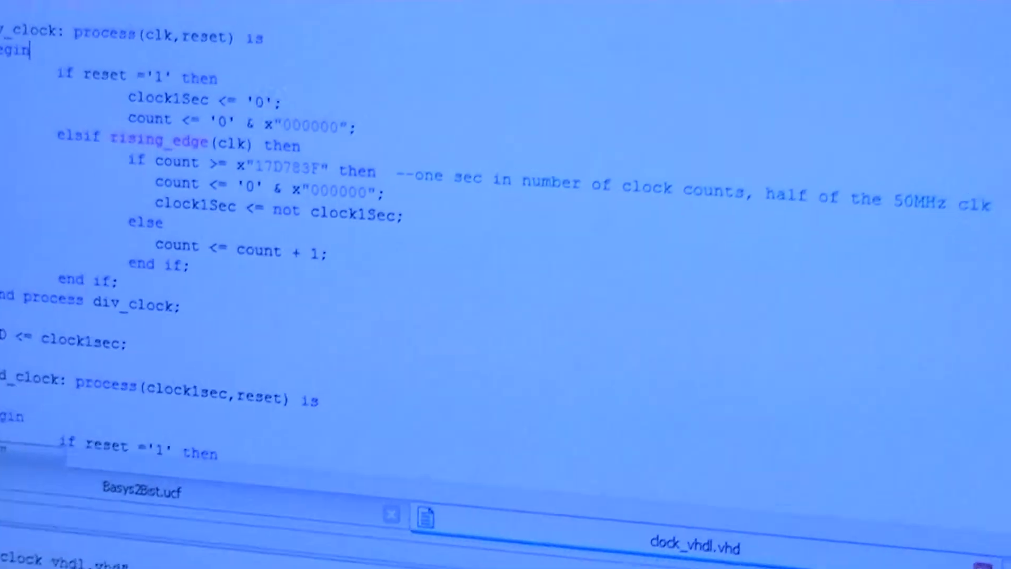